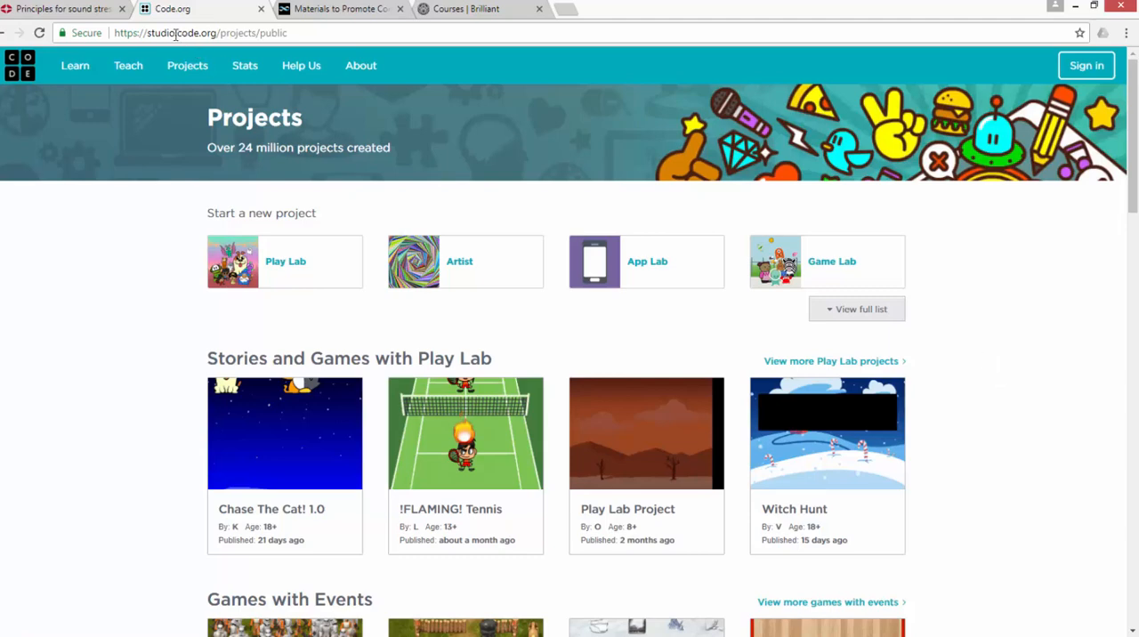
Step: From the code.org address, go to the Teach Computer Science page for educators
double_click(198, 32)
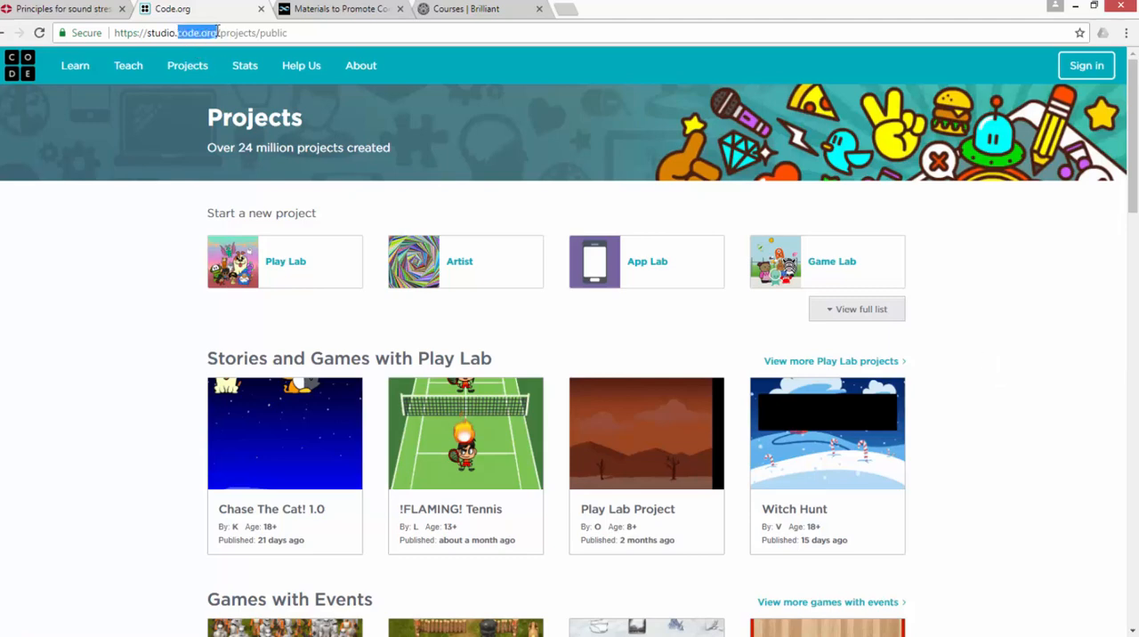
mouse_move(100, 438)
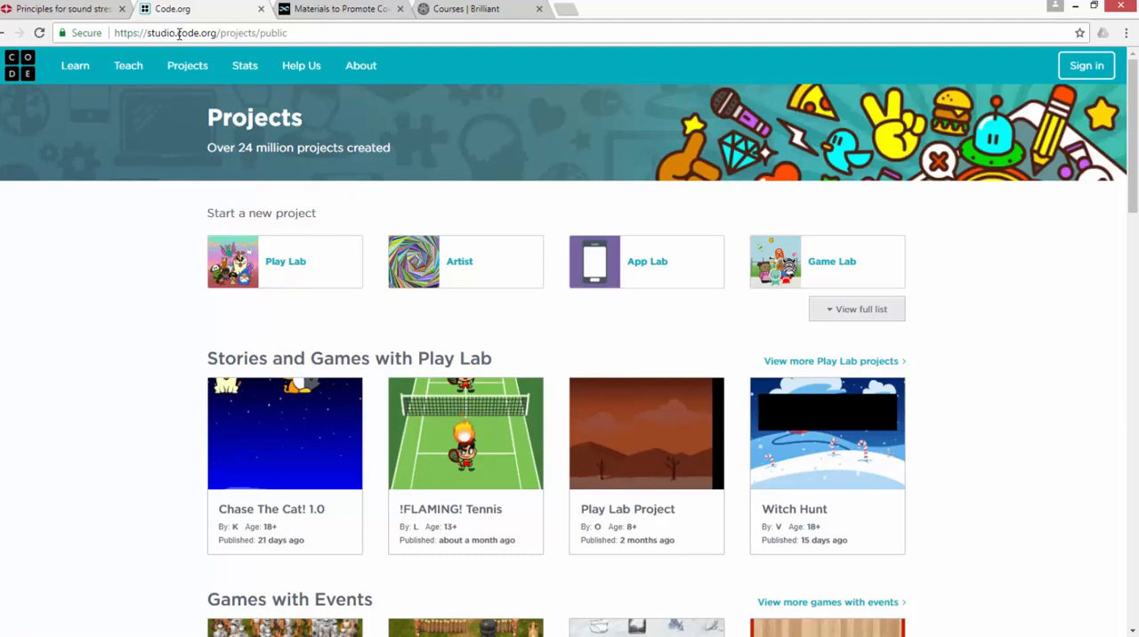
double_click(195, 32)
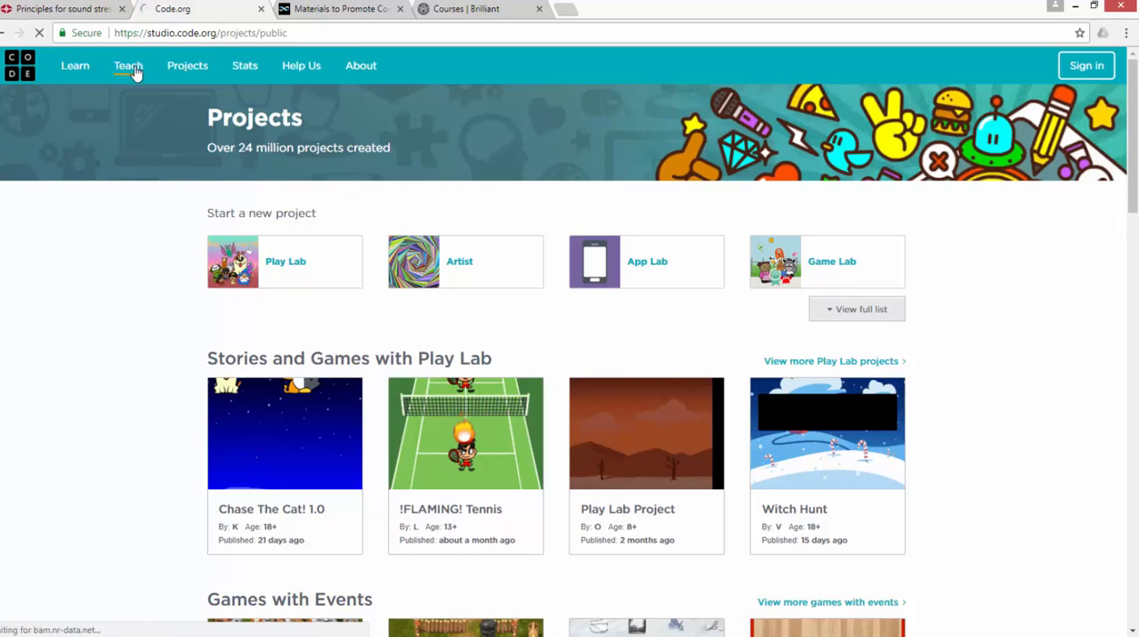
left_click(128, 65)
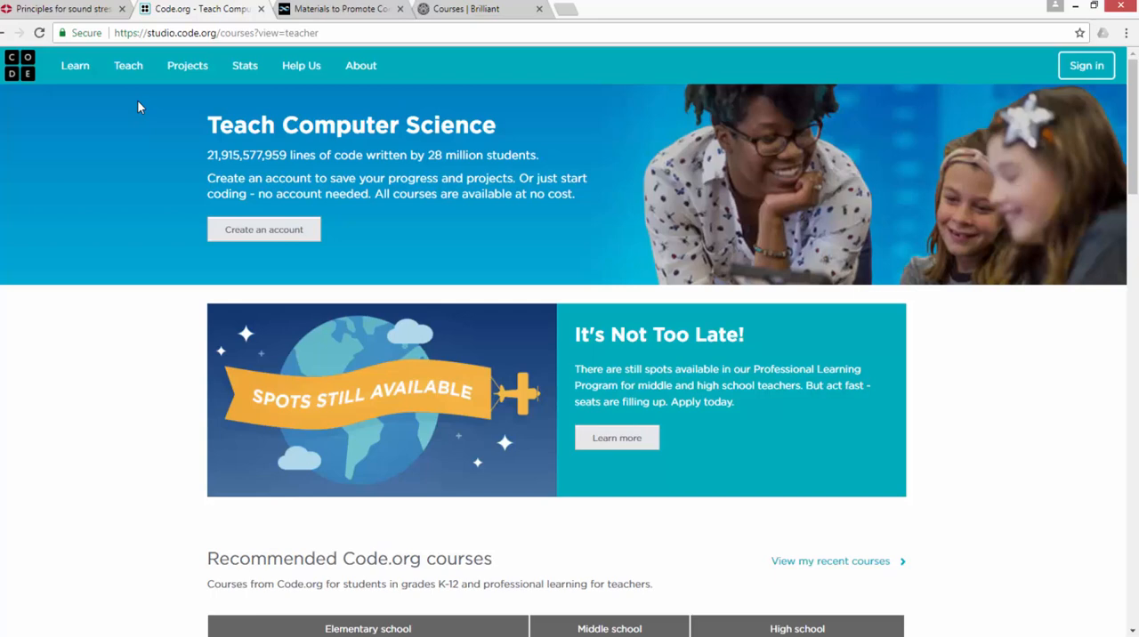
mouse_move(150, 99)
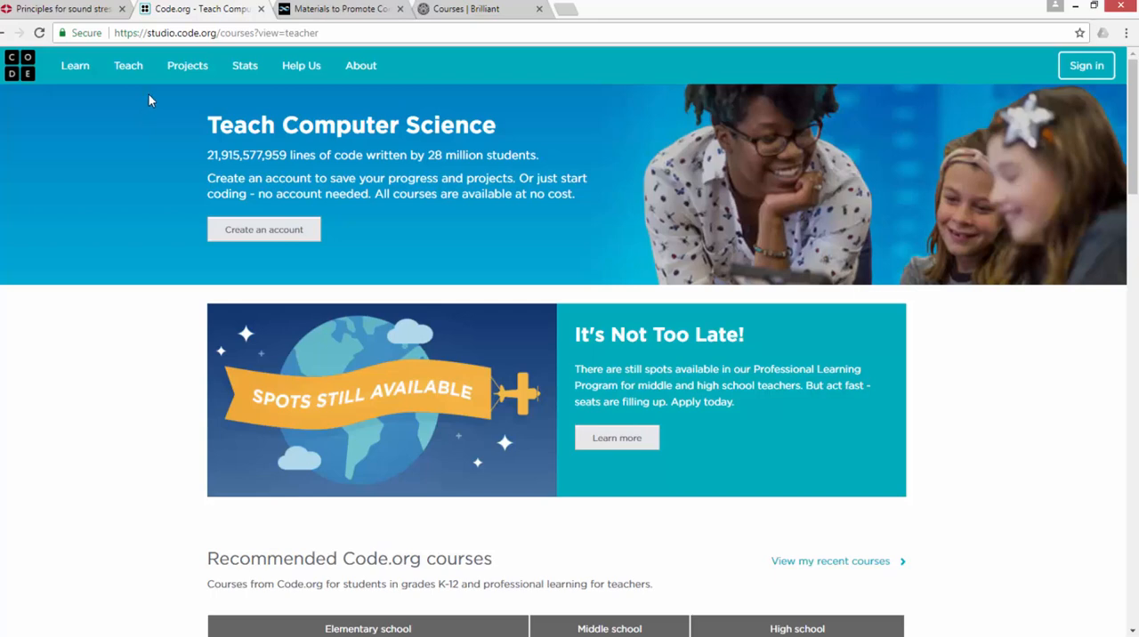
Step: Switch to the 'Materials to Promote CBM' tab and scan down to its videos and back
left_click(342, 9)
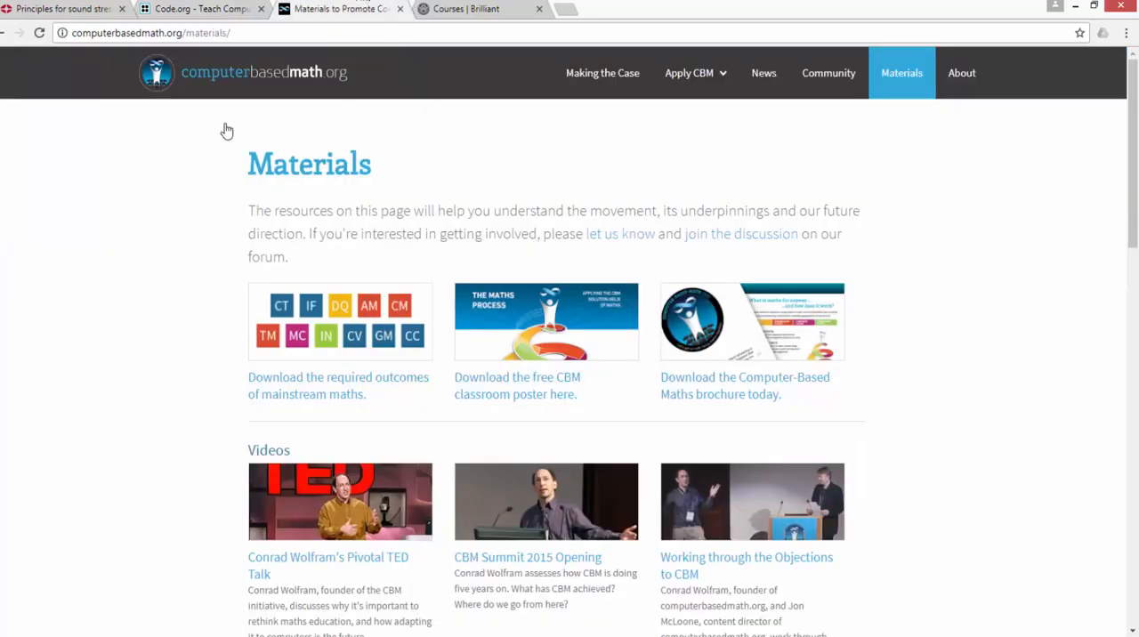
mouse_move(103, 483)
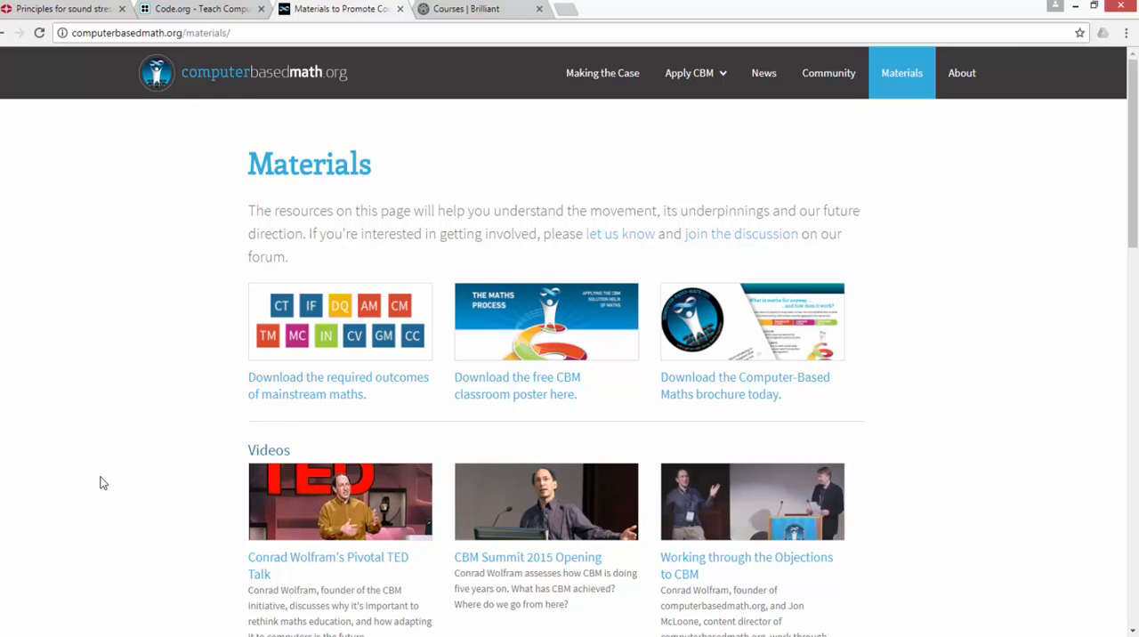
mouse_move(1007, 257)
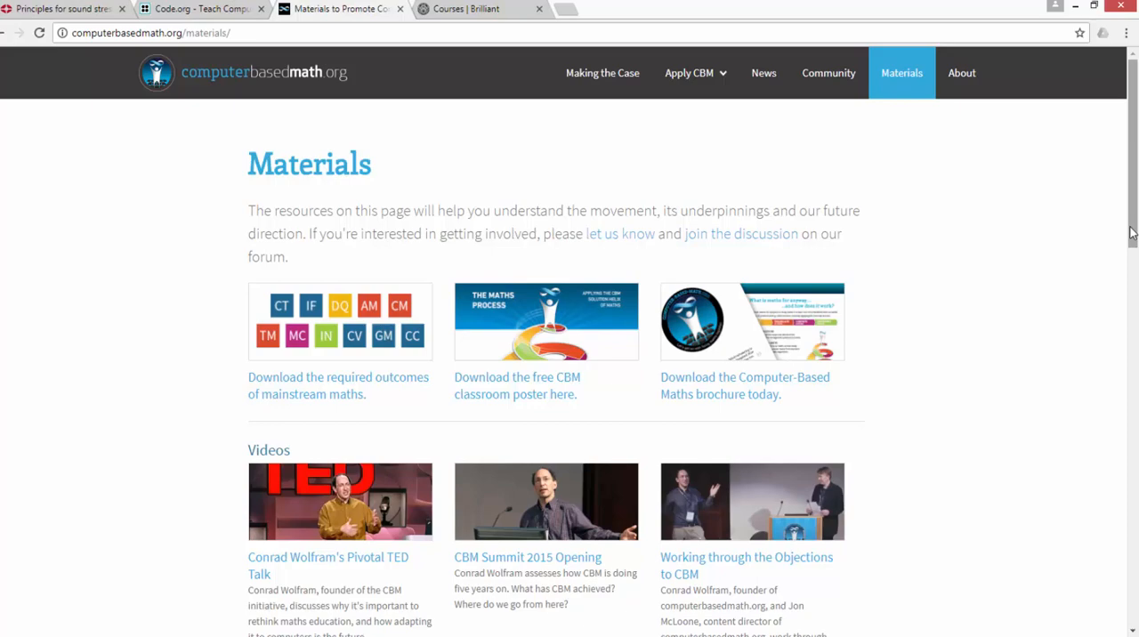
scroll("down", 3)
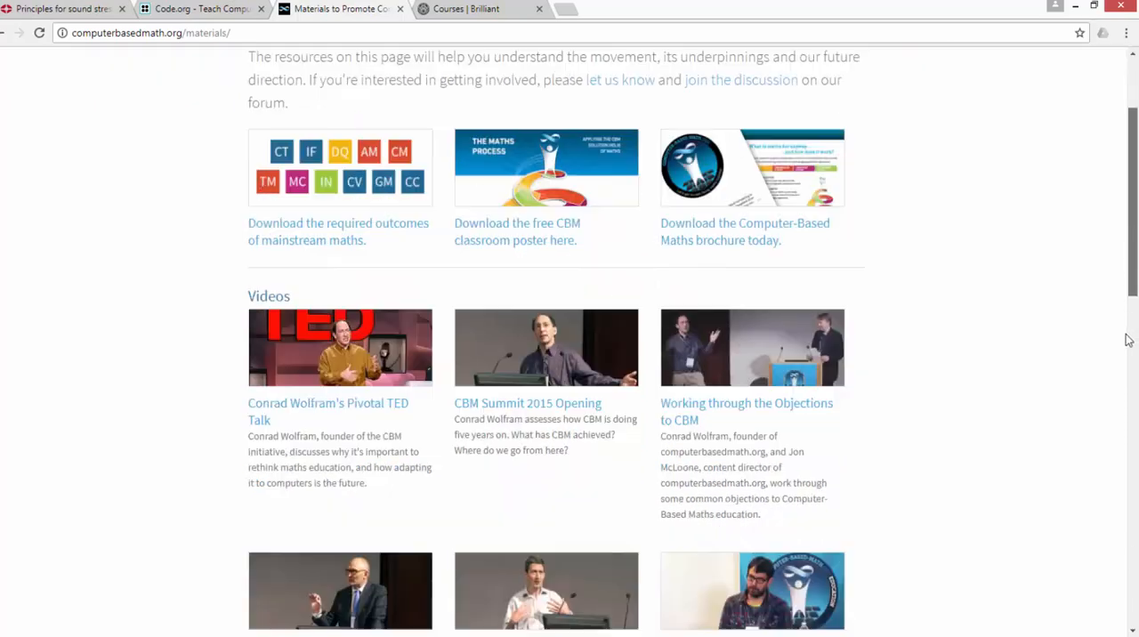
scroll("up", 3)
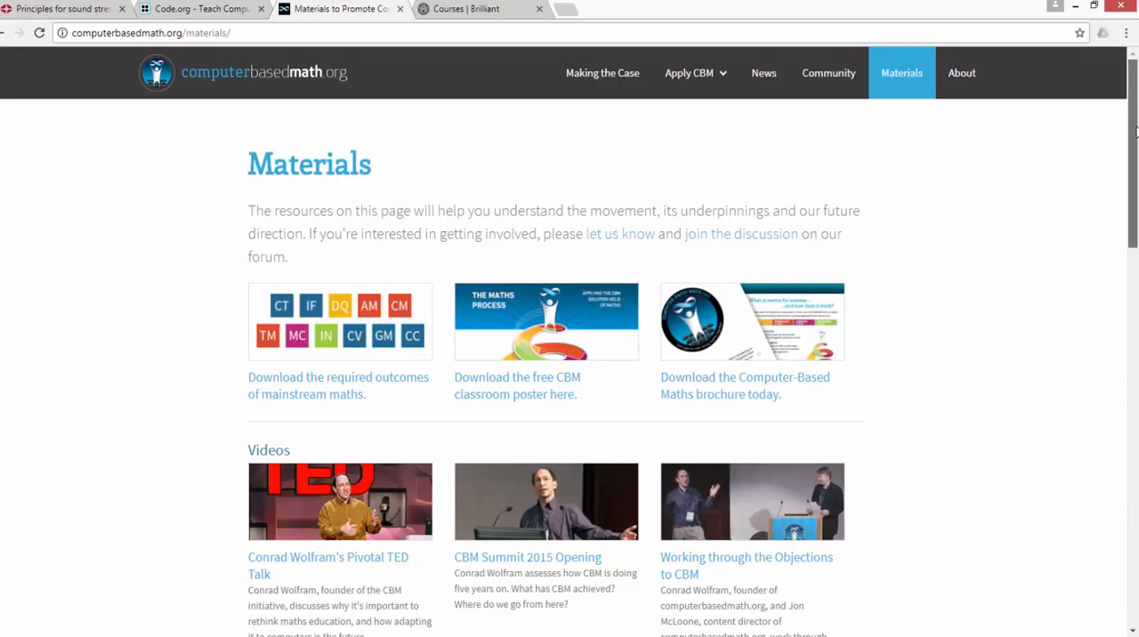
mouse_move(828, 73)
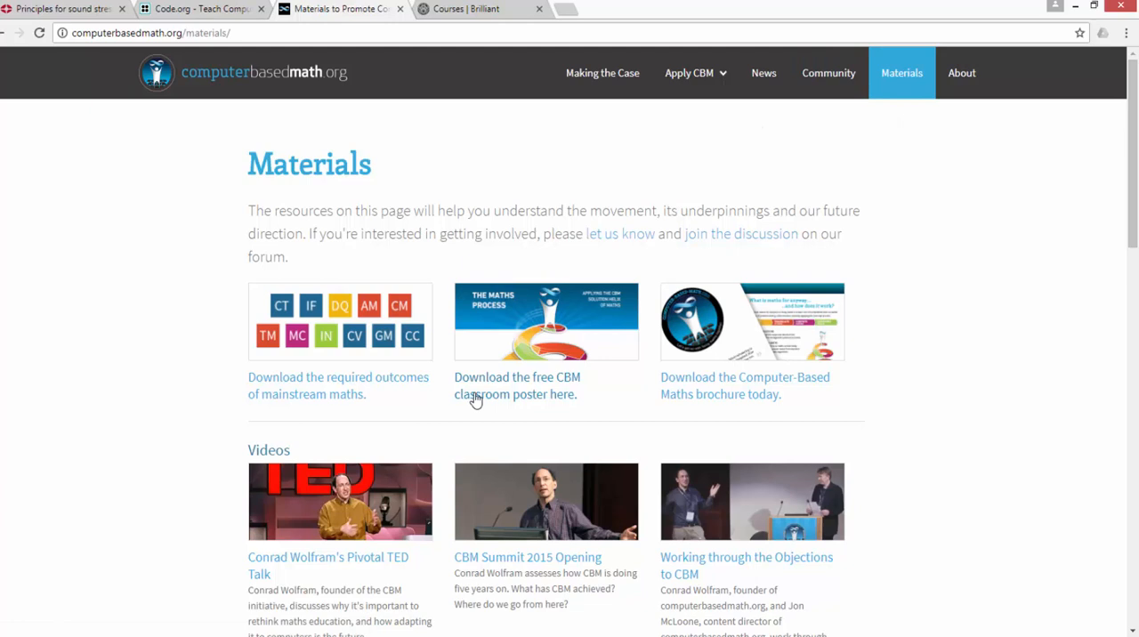
mouse_move(944, 281)
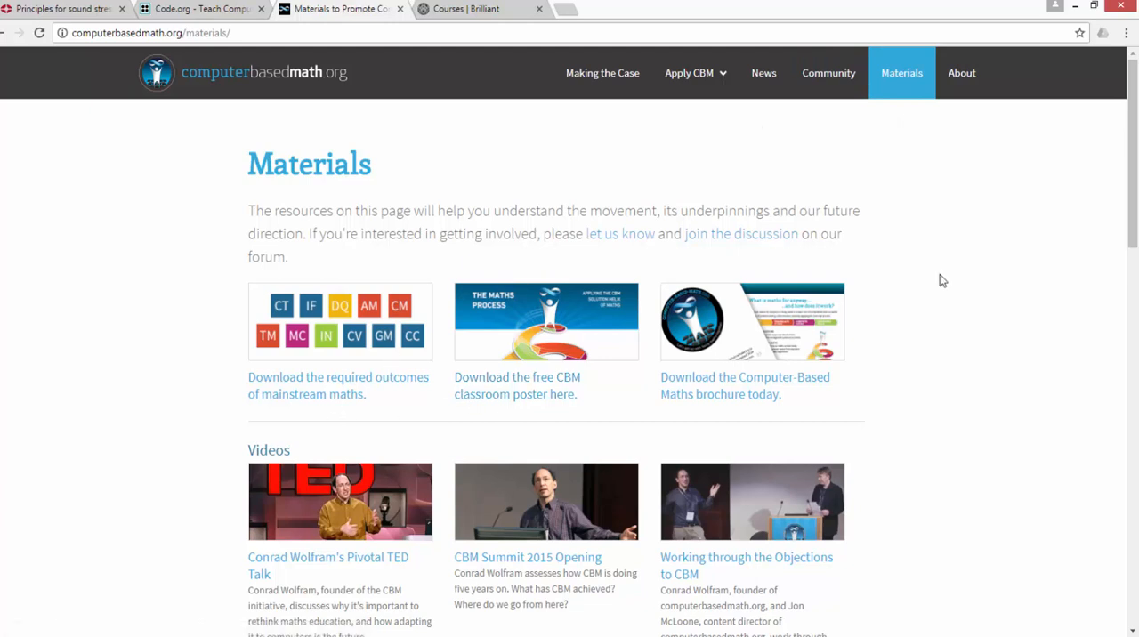
mouse_move(965, 418)
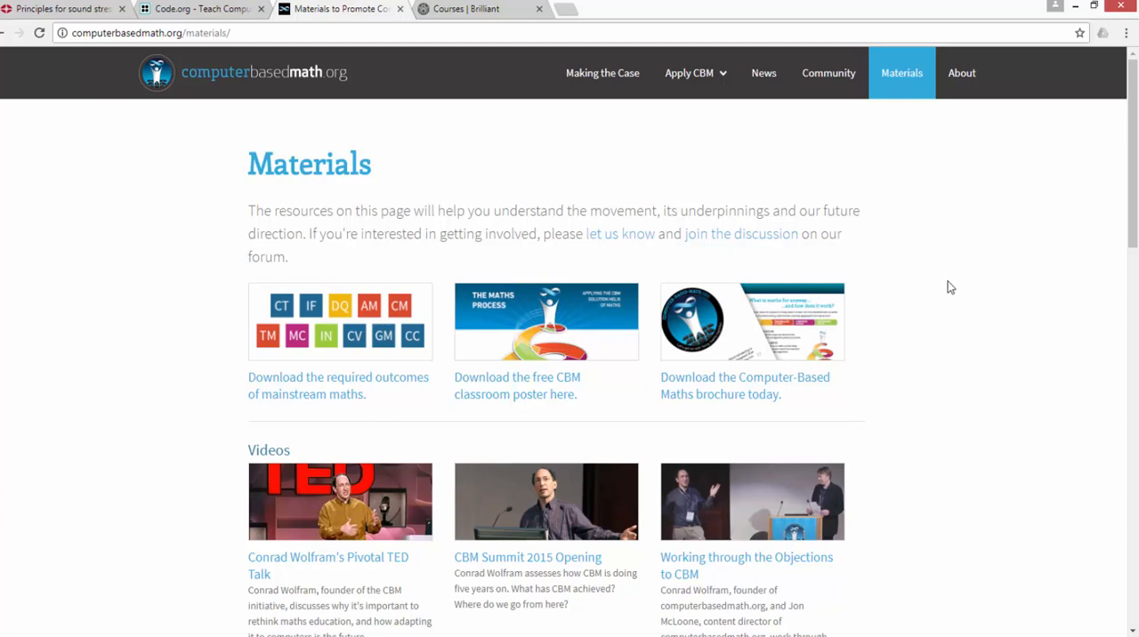
mouse_move(548, 185)
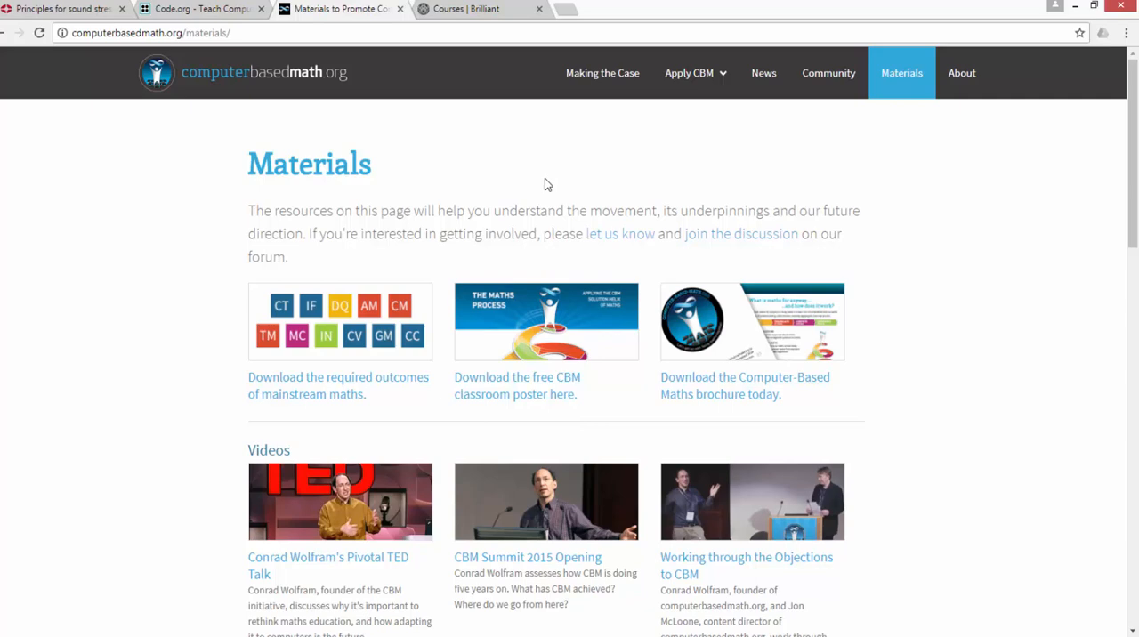
Step: Switch to the 'Courses | Brilliant' tab showing Math for Quantitative Finance under Recent
left_click(464, 8)
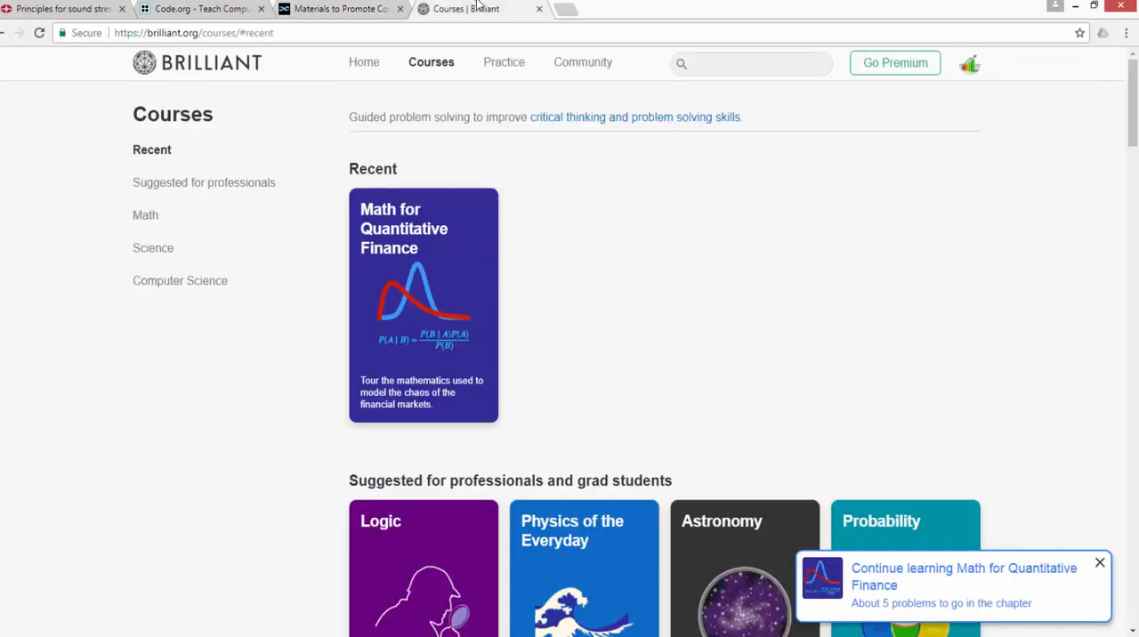
mouse_move(1022, 356)
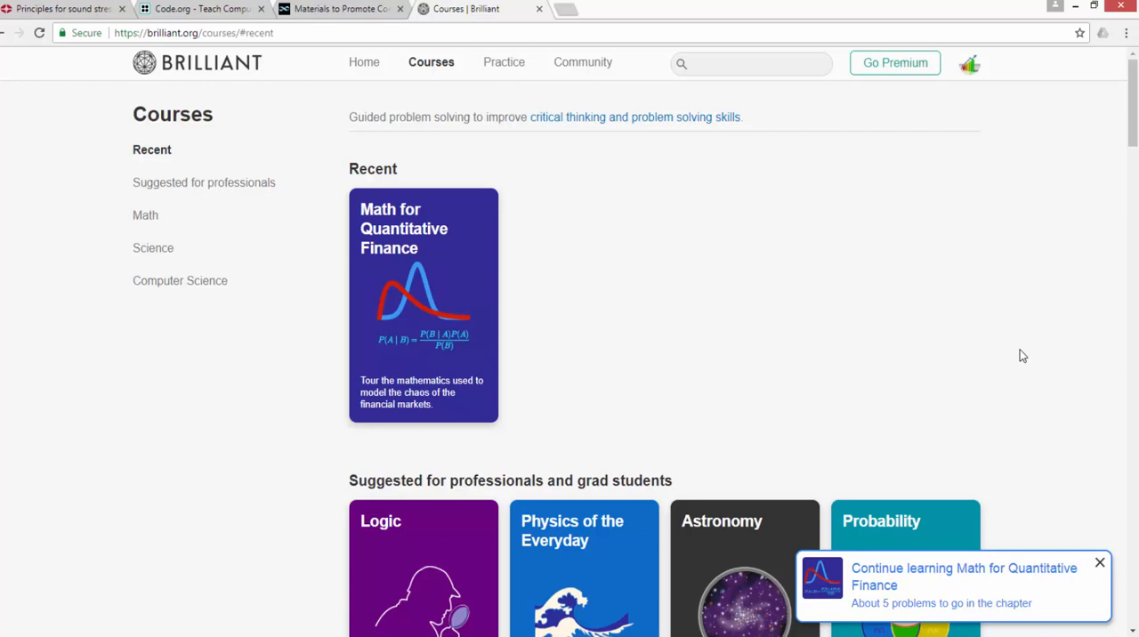
mouse_move(1026, 353)
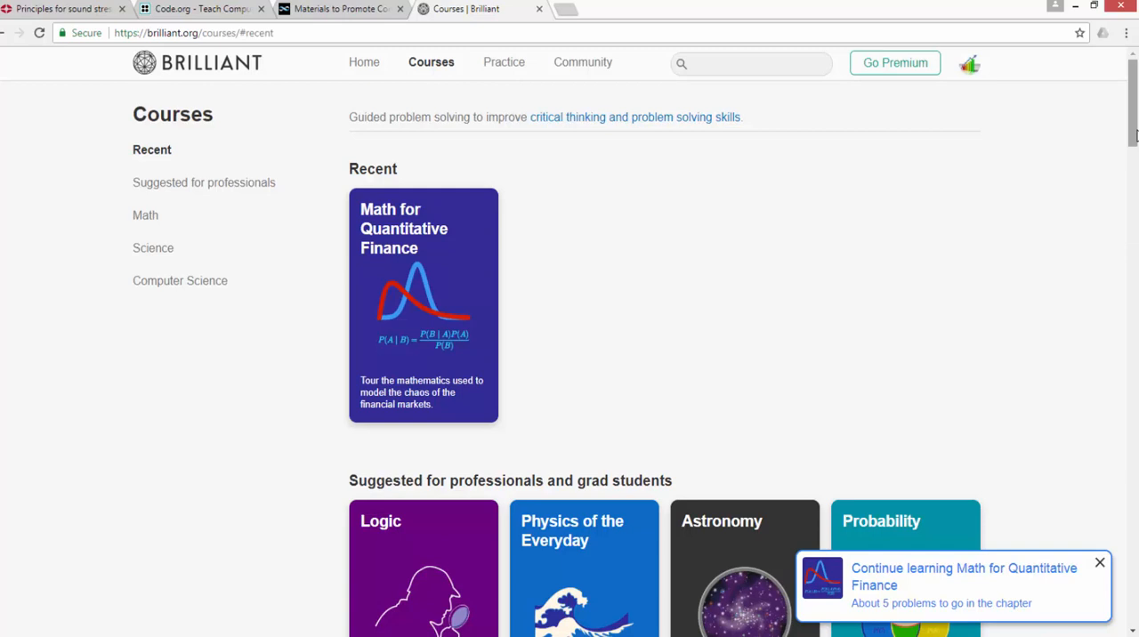
mouse_move(879, 194)
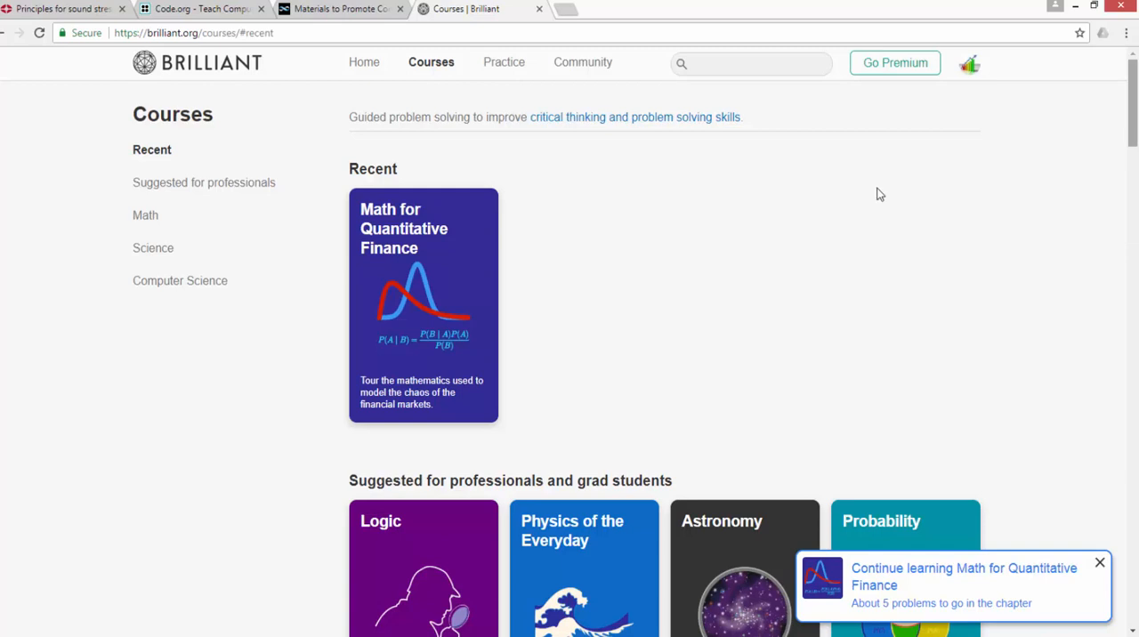
mouse_move(171, 461)
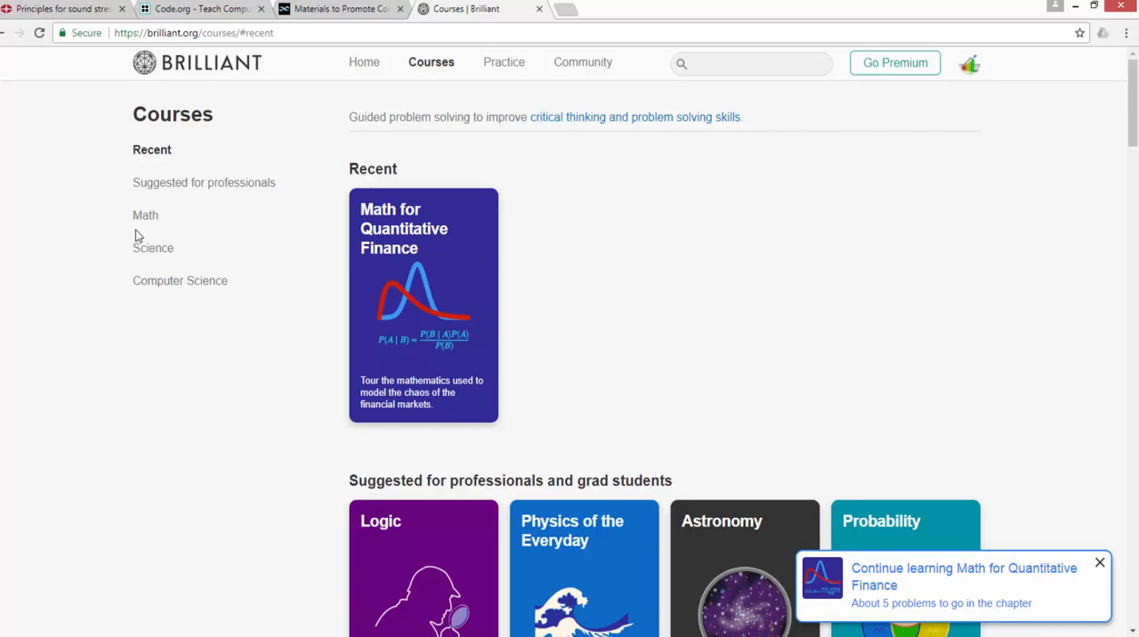
mouse_move(215, 306)
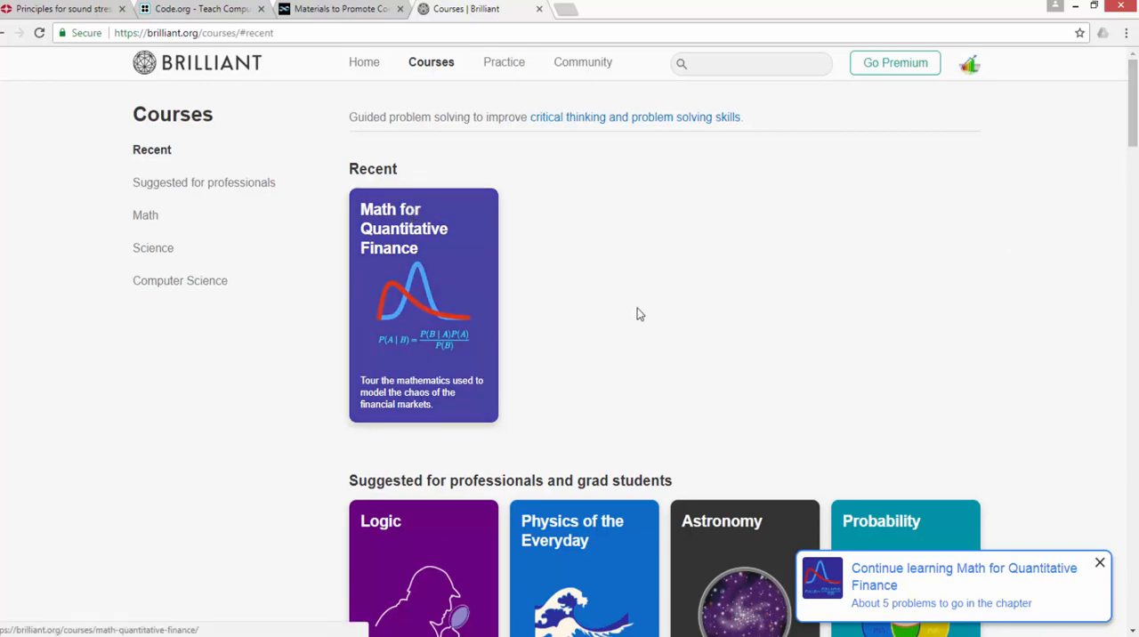
Step: Browse courses suggested for professionals, then foundational and advanced math down to Science – Foundational
left_click(203, 182)
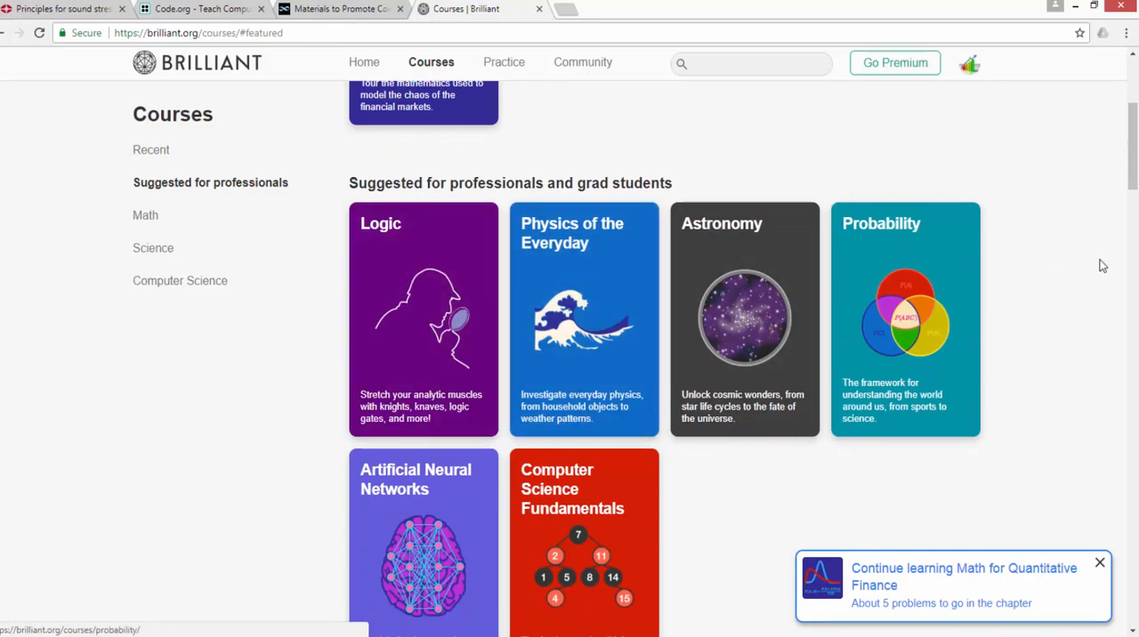
scroll("down", 3)
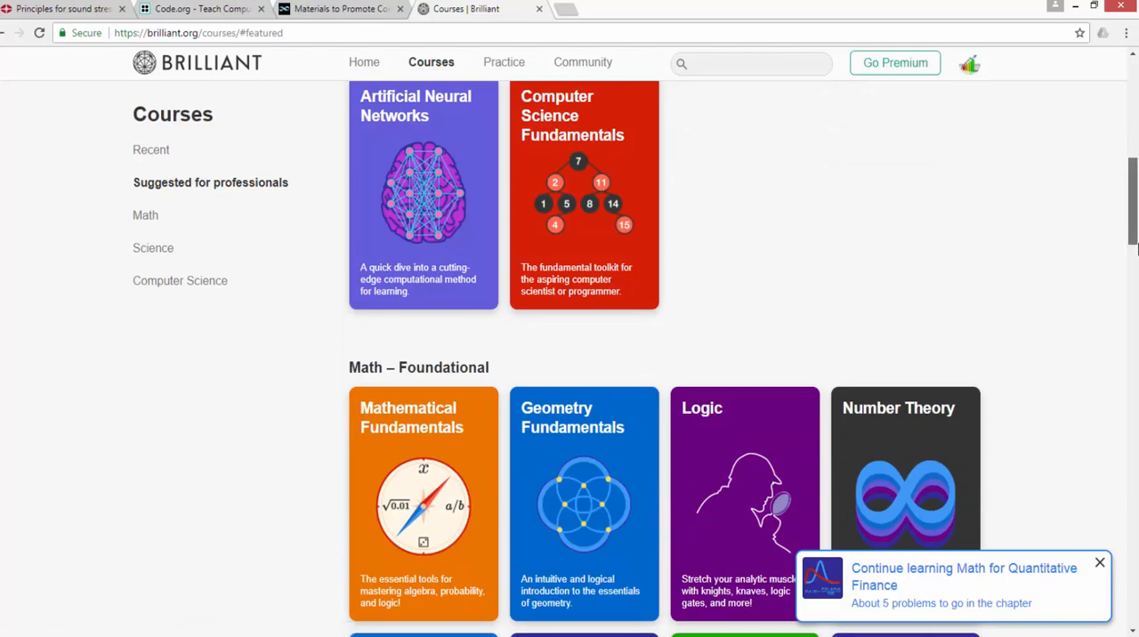
left_click(146, 213)
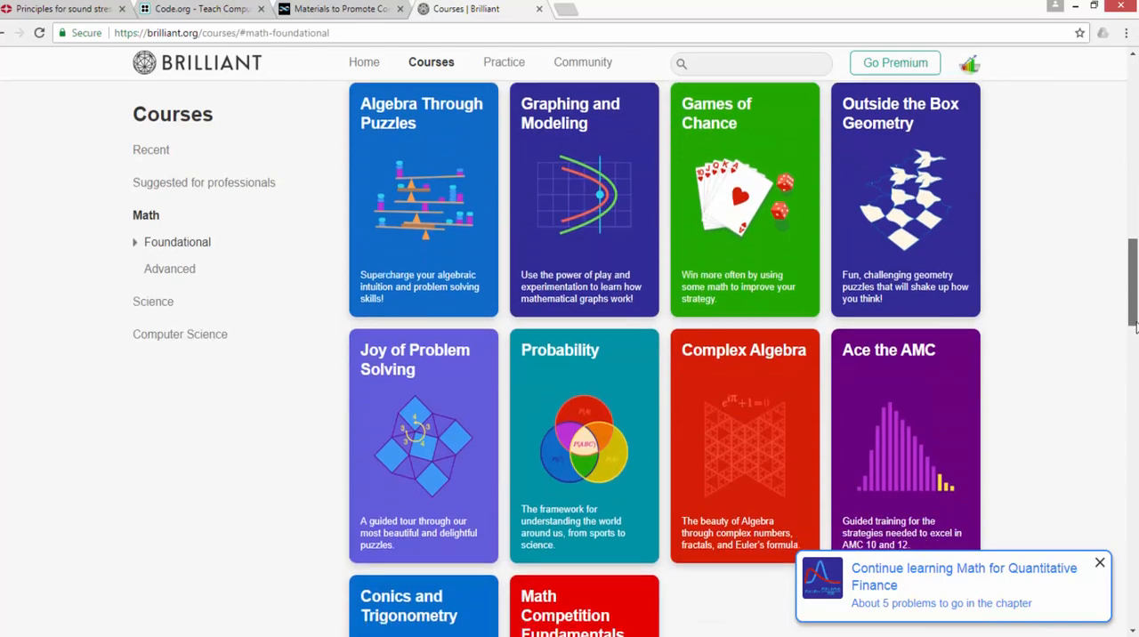
scroll("down", 3)
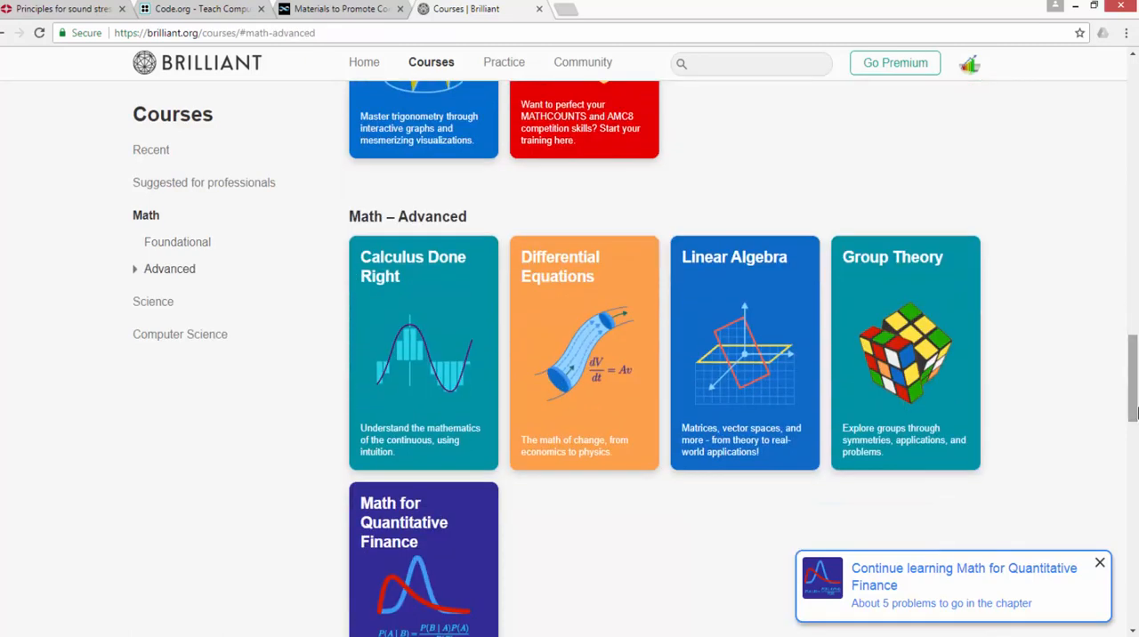
scroll("down", 3)
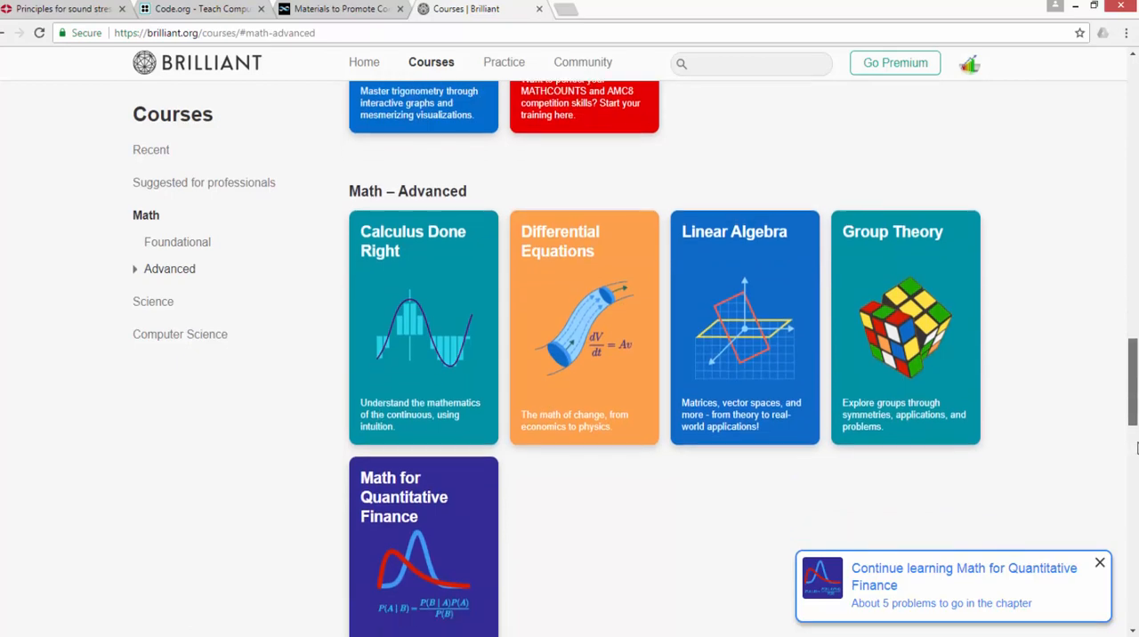
scroll("down", 3)
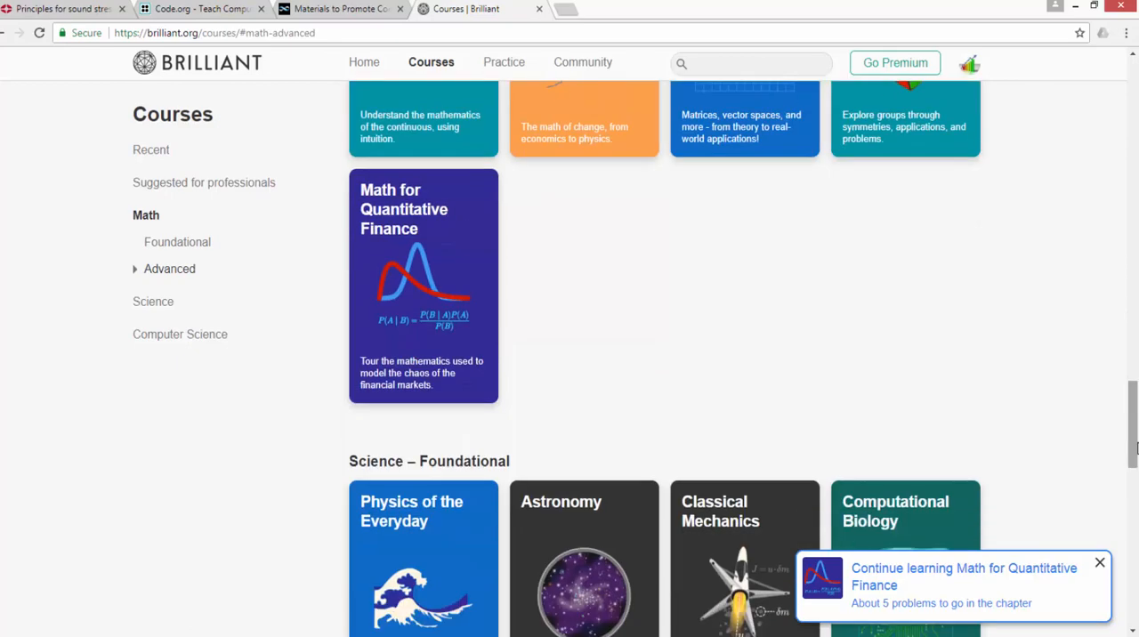